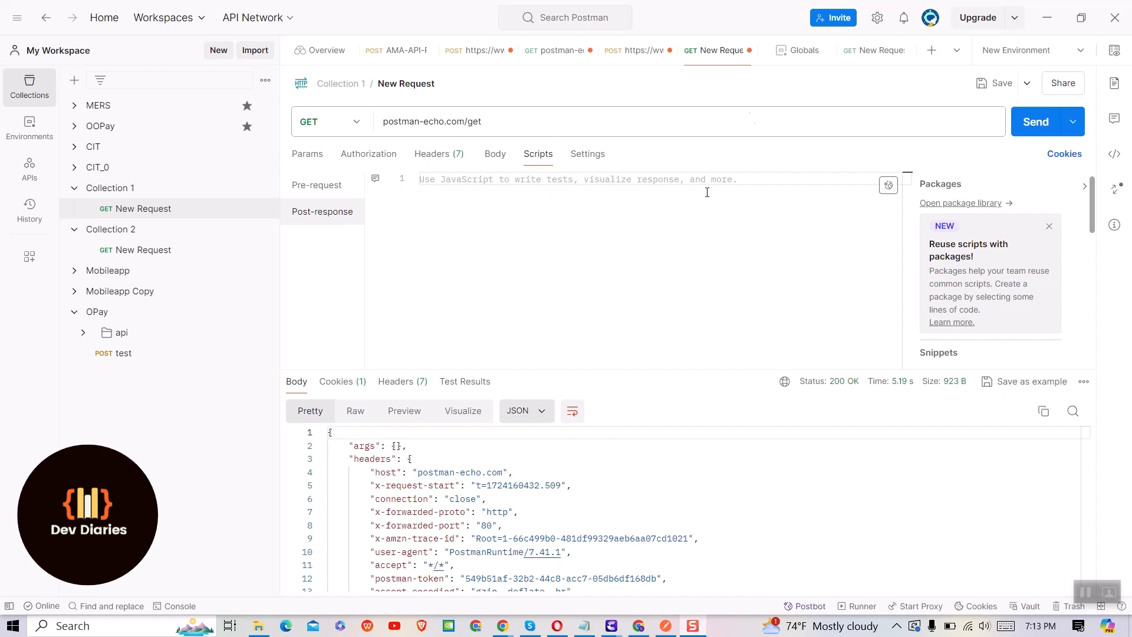
# Step: Resend the Collection 1 request and check the environment quick look, which lists no globals
pyautogui.click(1036, 120)
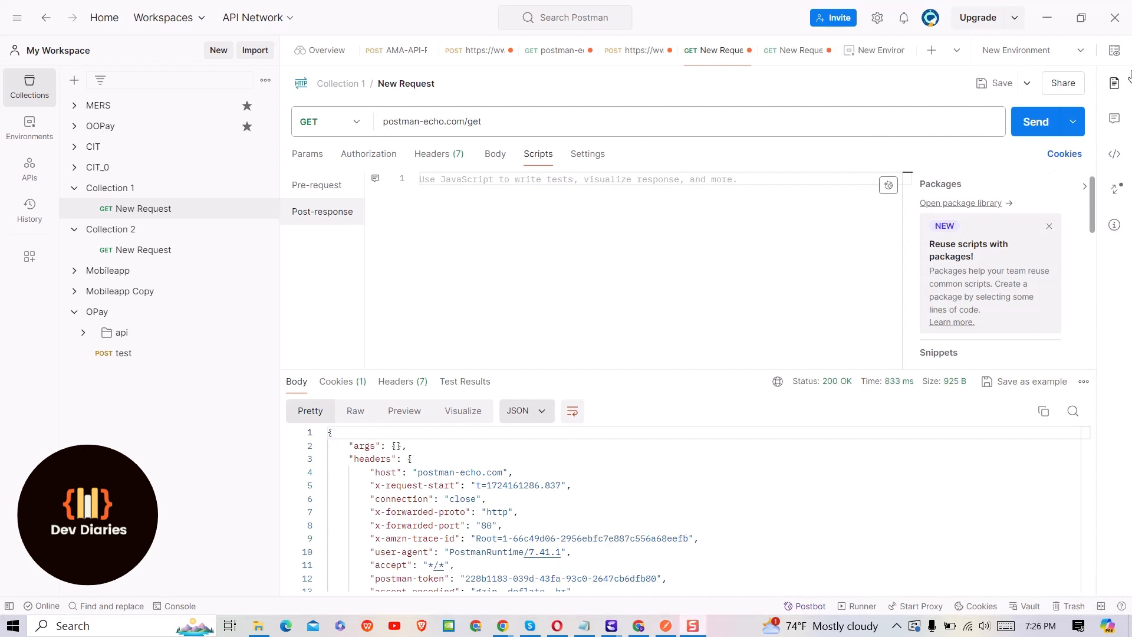
pyautogui.moveTo(1115, 51)
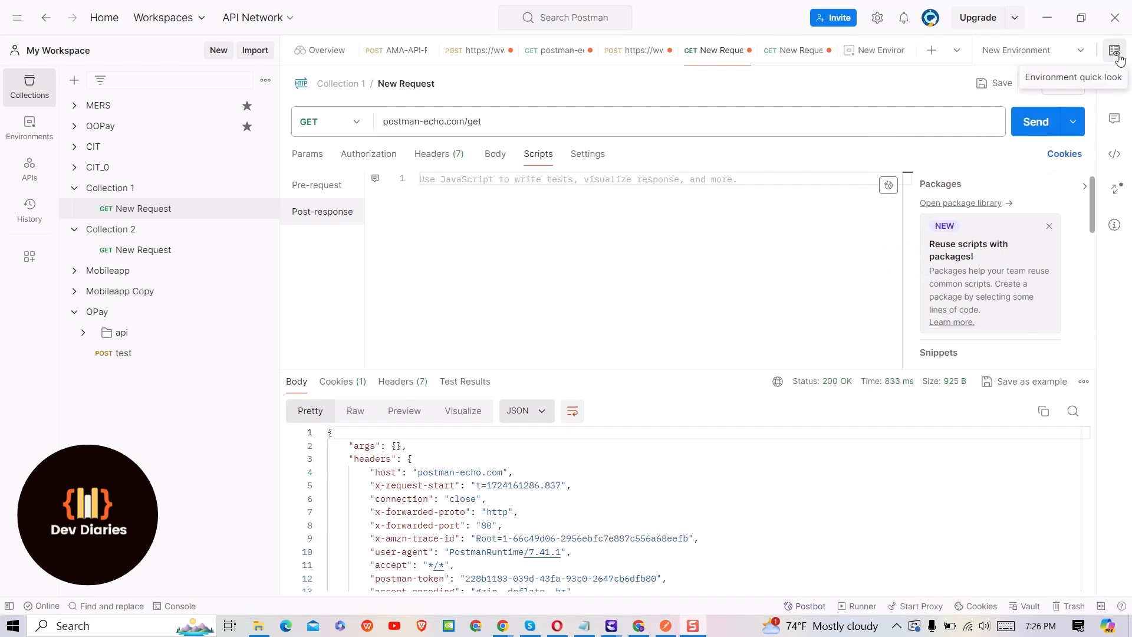
pyautogui.click(1118, 50)
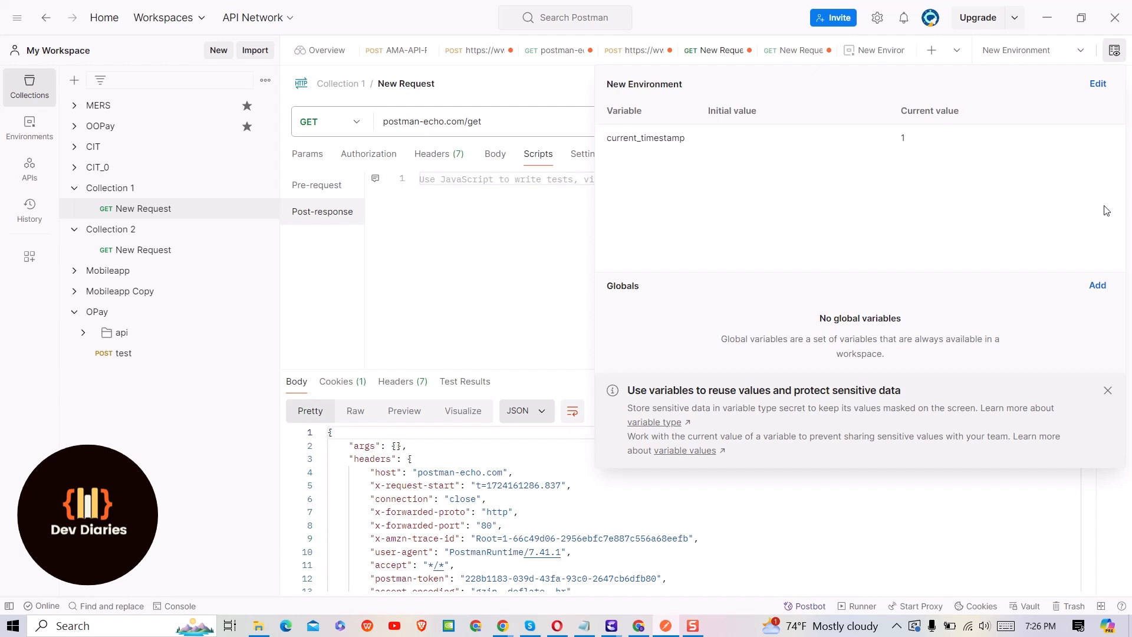
pyautogui.moveTo(1098, 289)
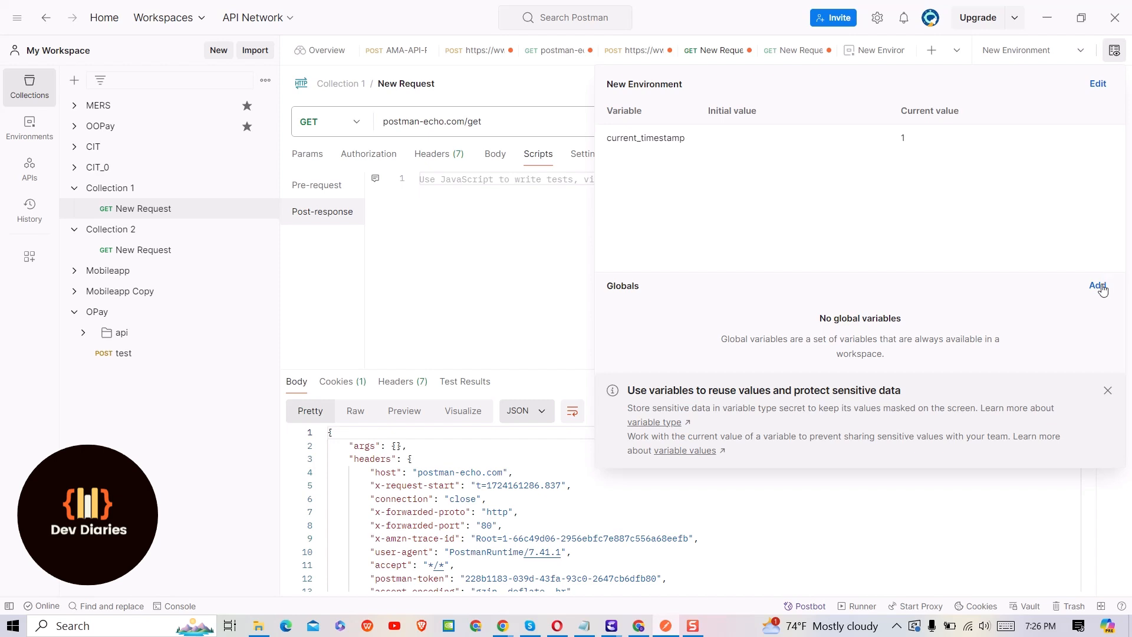
# Step: Add a global variable baseUrl with current value postman-echo.com copied from the request URL
pyautogui.click(1098, 286)
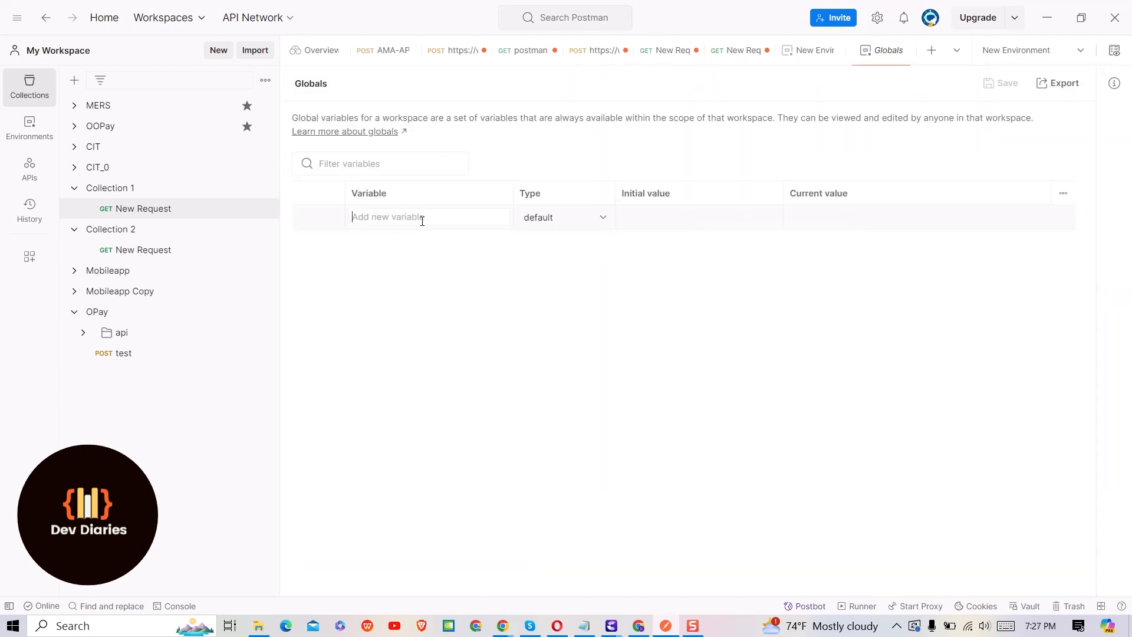
pyautogui.write('baseUrl')
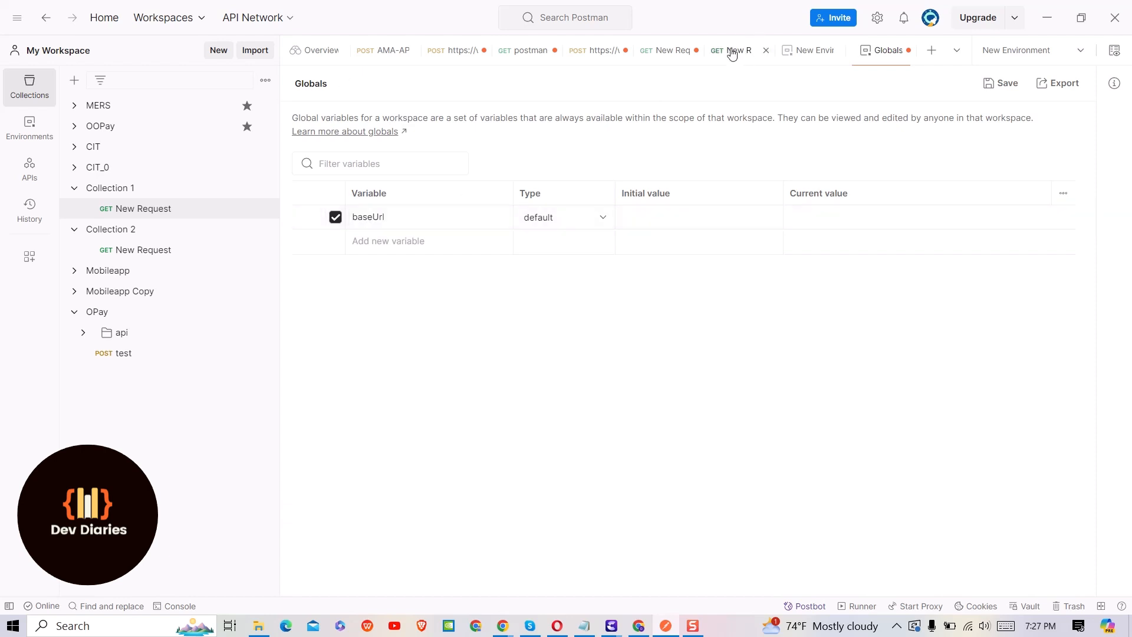
pyautogui.click(736, 49)
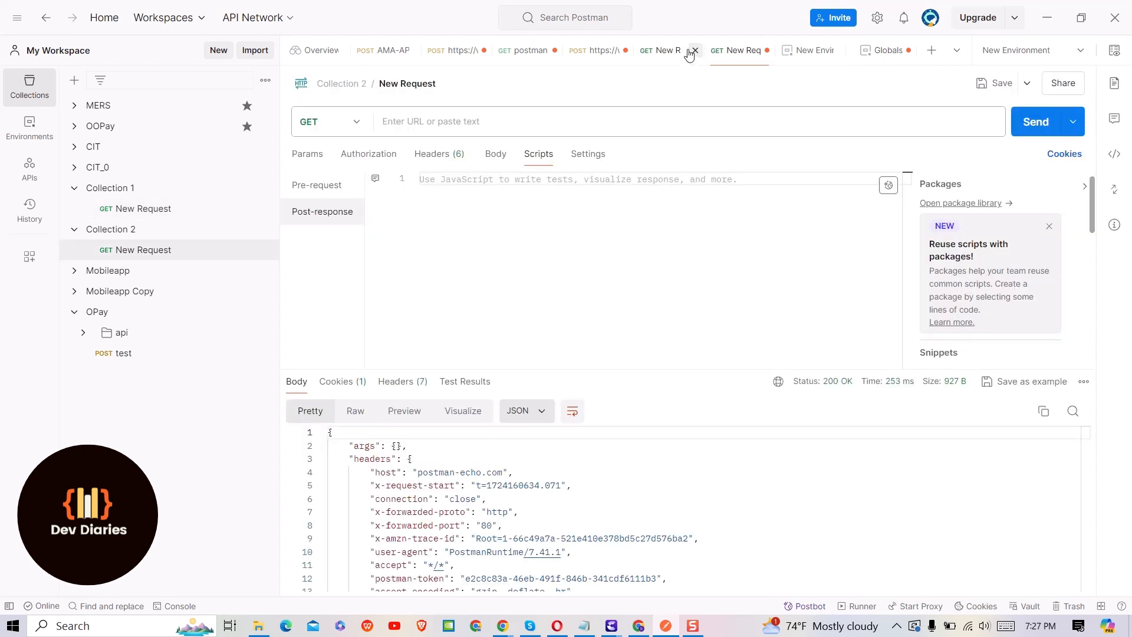
pyautogui.click(693, 51)
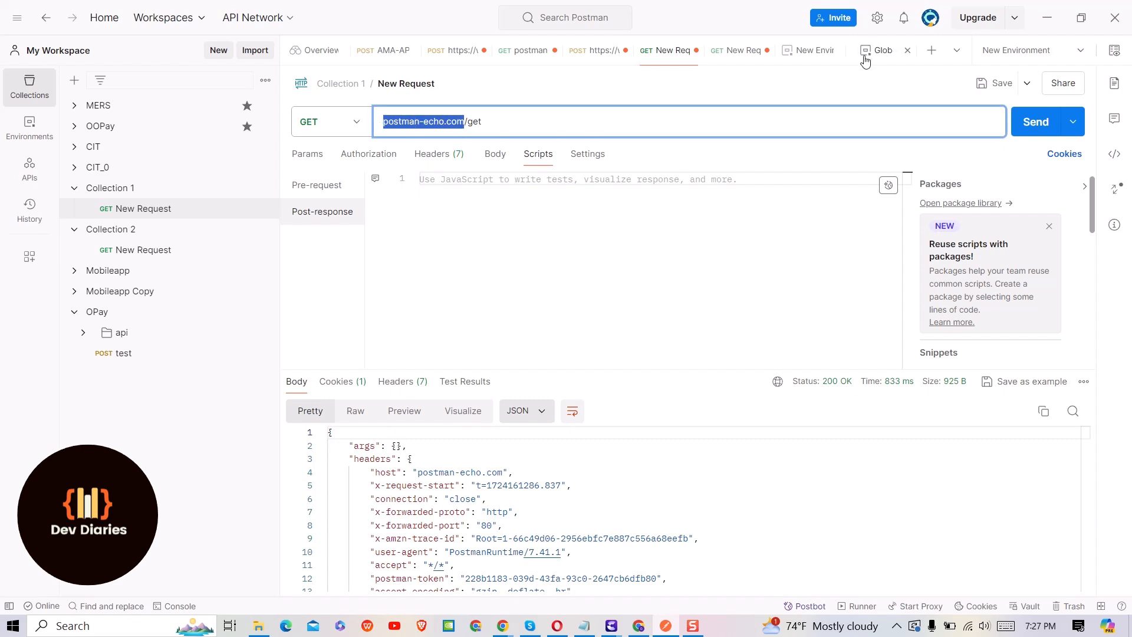
pyautogui.click(881, 51)
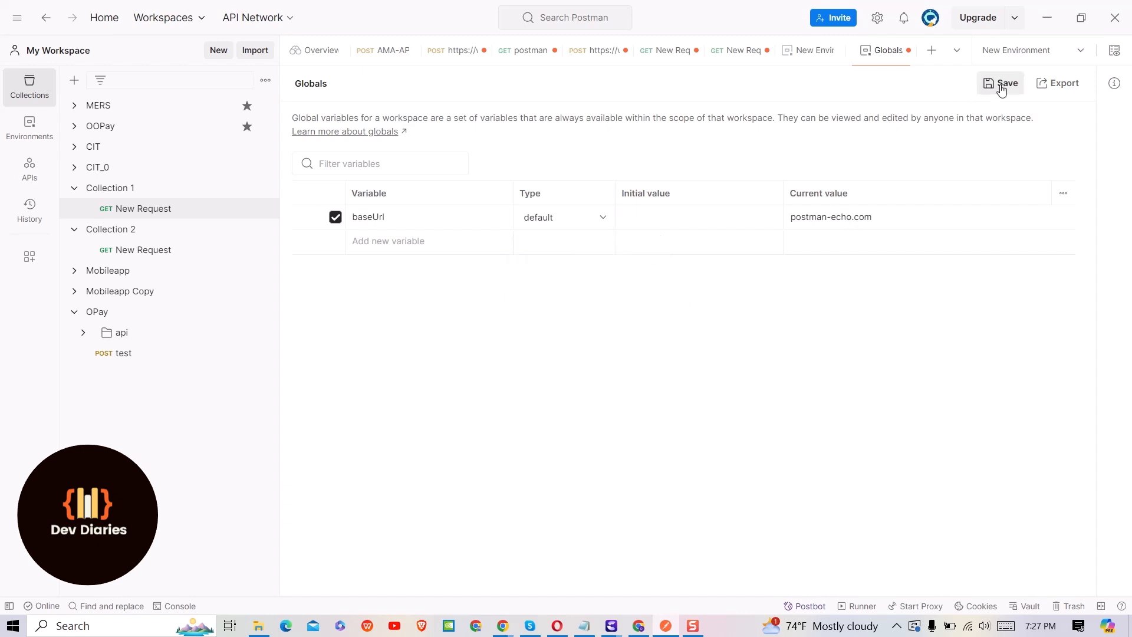
# Step: Save the baseUrl global and trim the Collection 1 request URL to just /get
pyautogui.click(1005, 82)
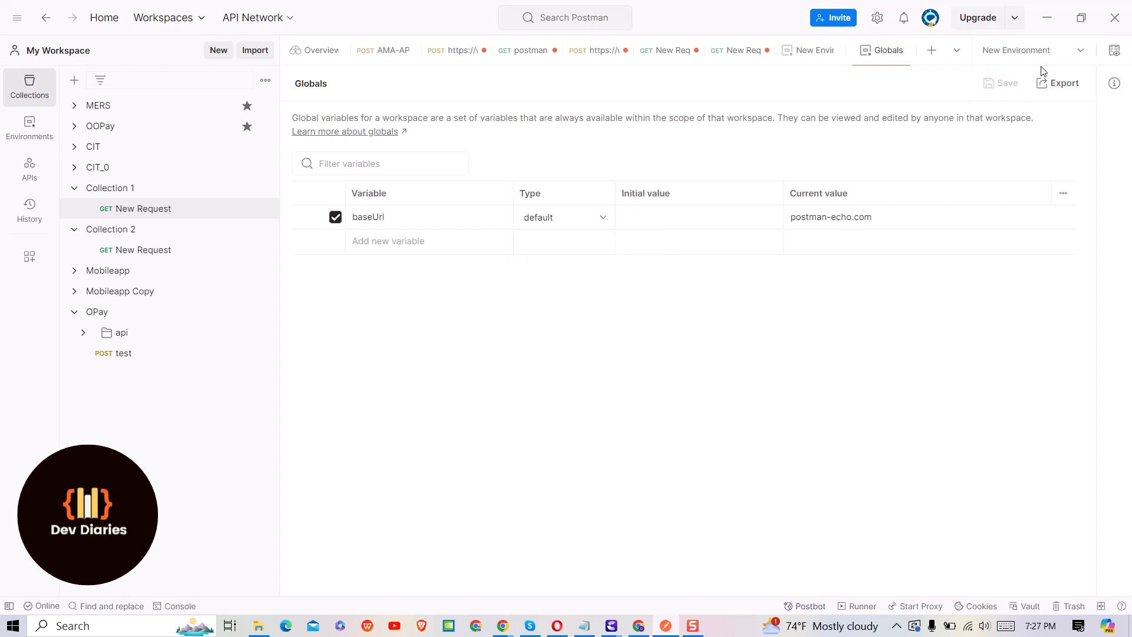
pyautogui.moveTo(1054, 109)
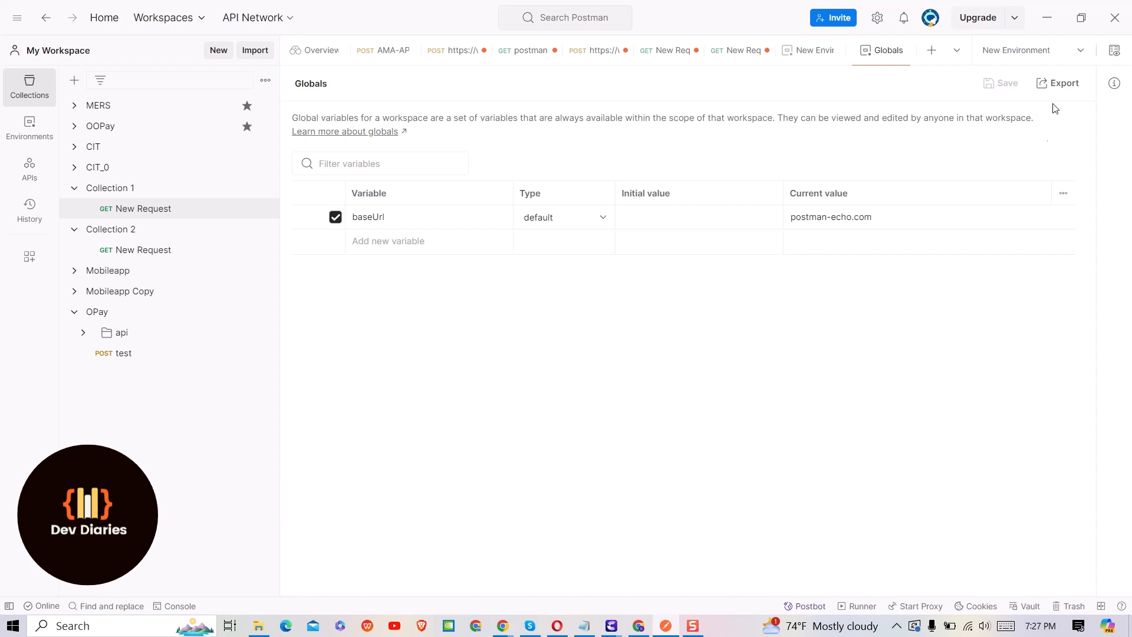
pyautogui.moveTo(793, 71)
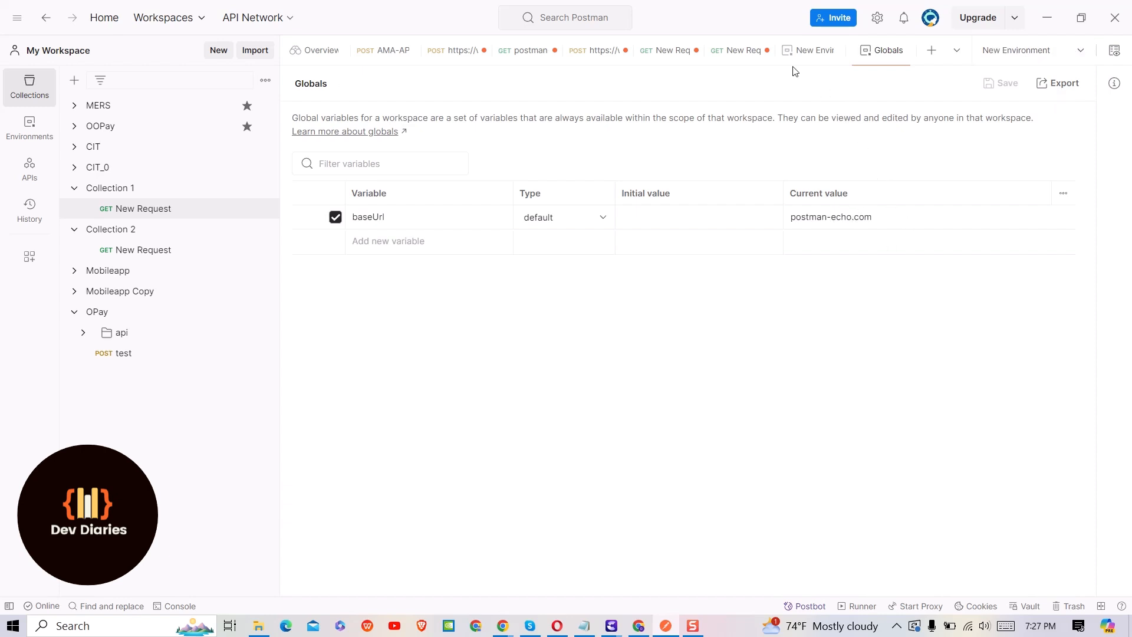
pyautogui.click(668, 50)
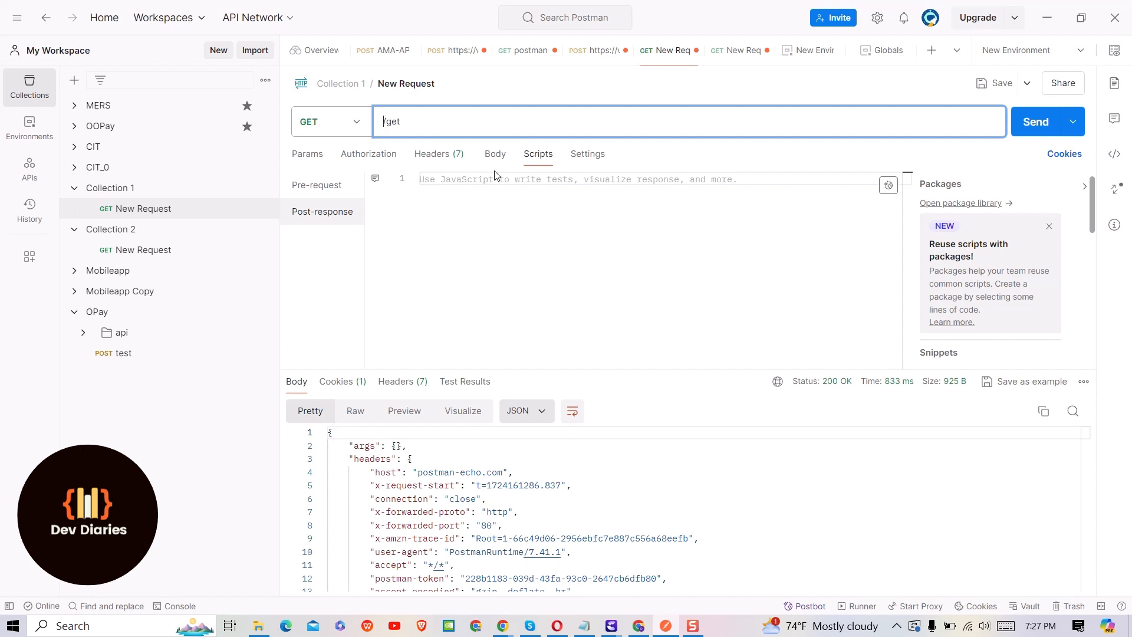
# Step: Send the Collection 1 request as {{baseUrl}}/get for a 200 OK, then select the URL
pyautogui.write('{{baseUrl')
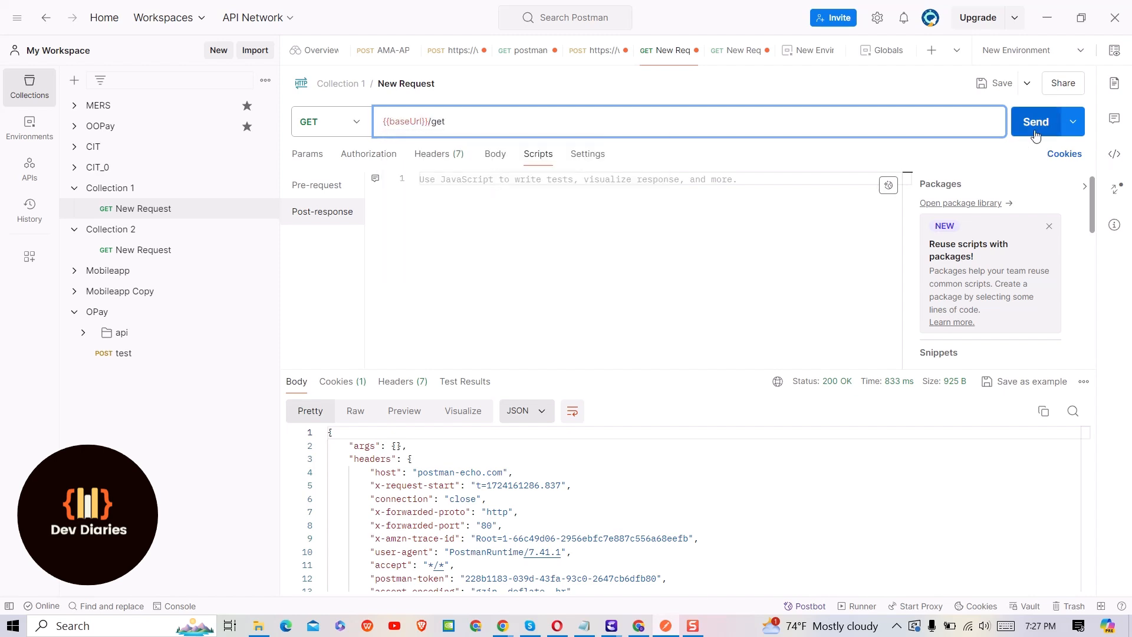
pyautogui.click(1035, 122)
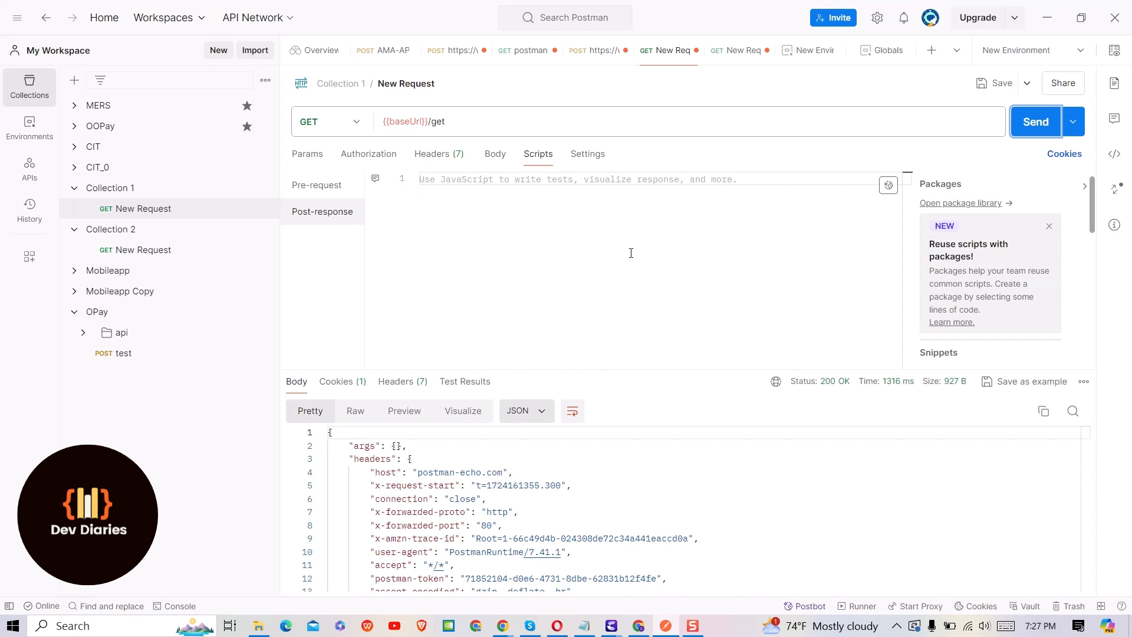
pyautogui.click(477, 122)
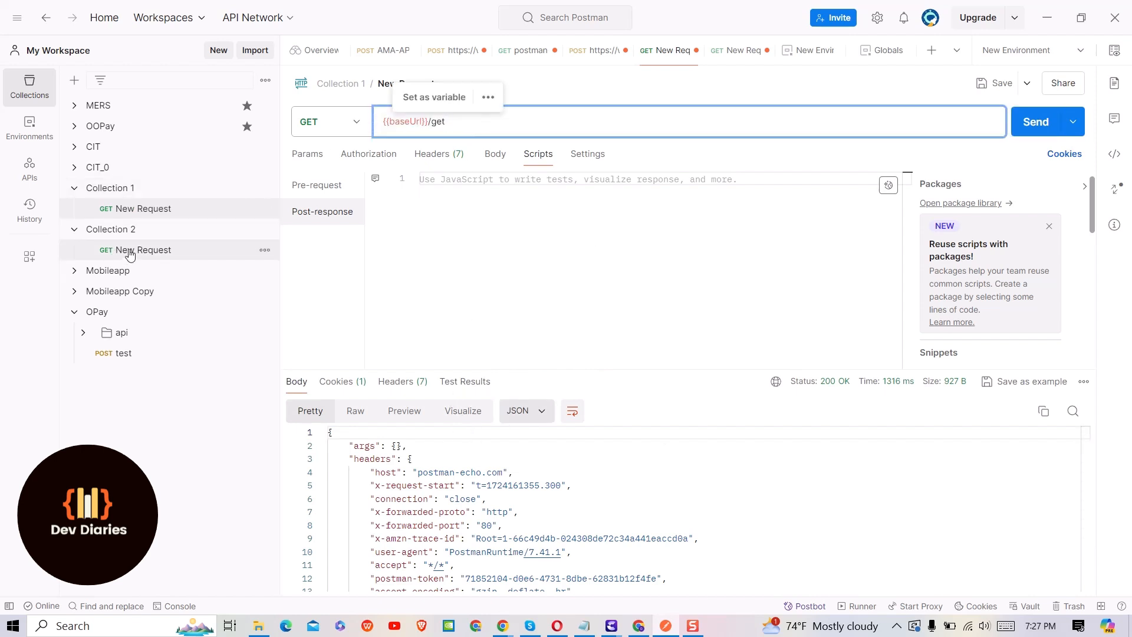
# Step: Send the Collection 2 request with {{baseUrl}}/get, returning 200 OK
pyautogui.click(143, 249)
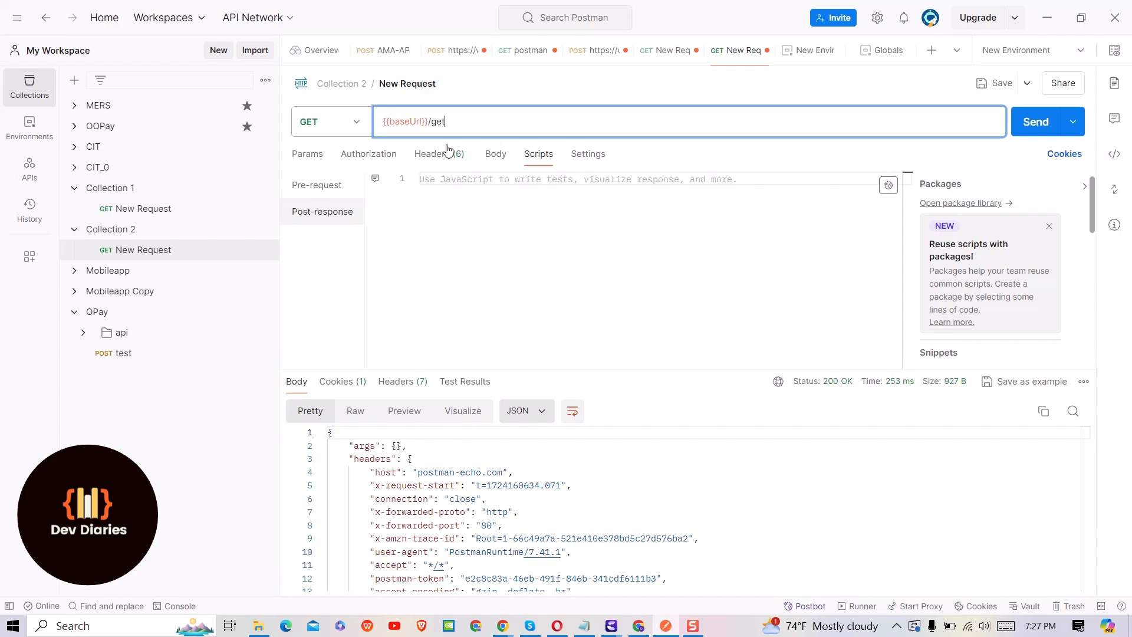
pyautogui.click(1035, 121)
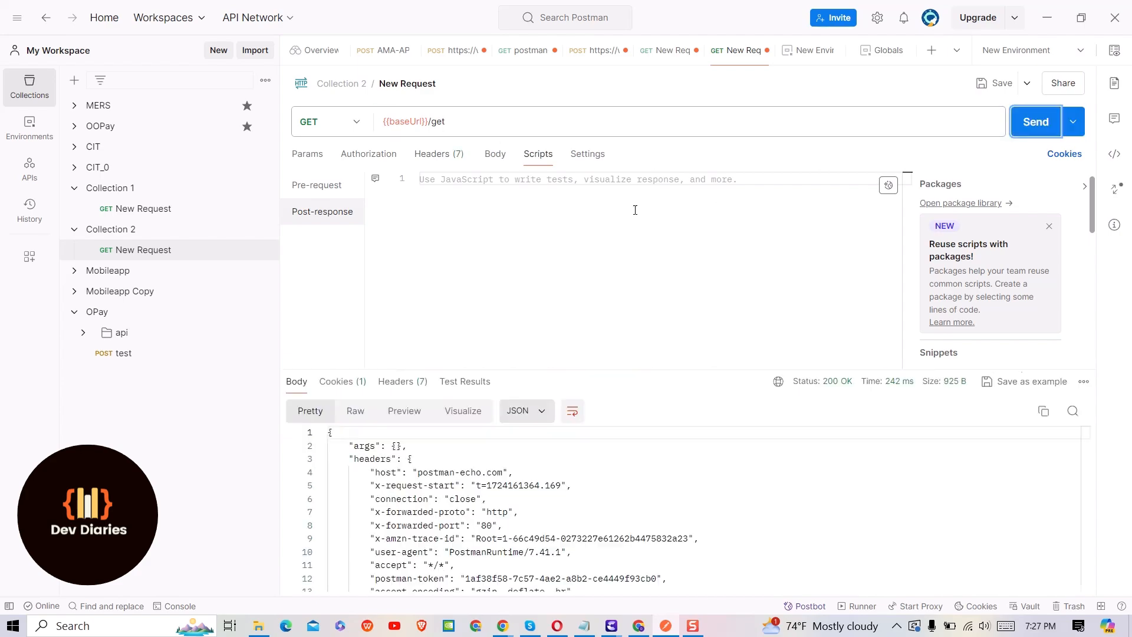